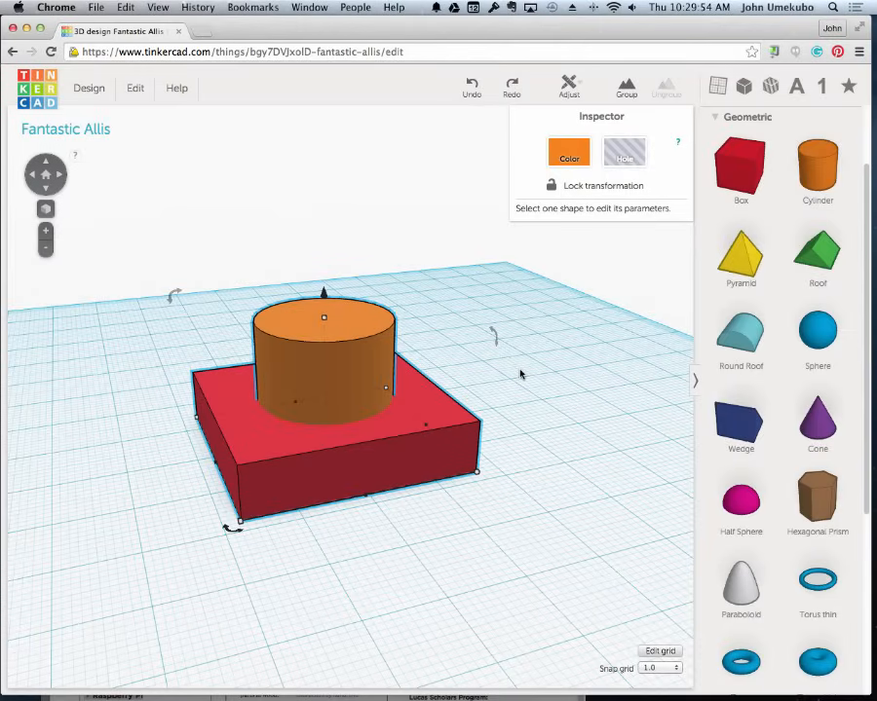
mouse_move(411, 537)
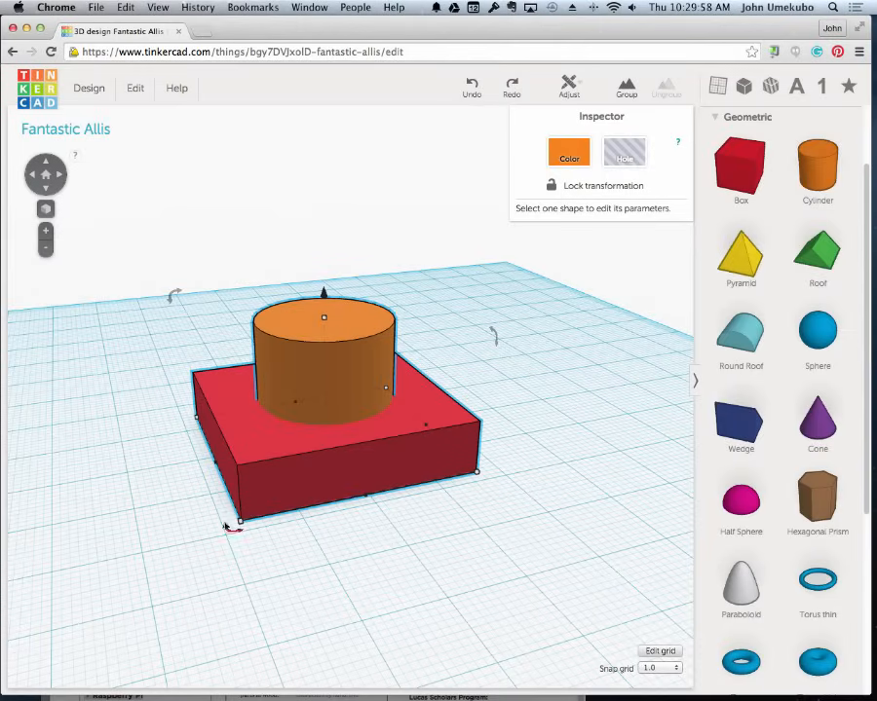
mouse_move(368, 361)
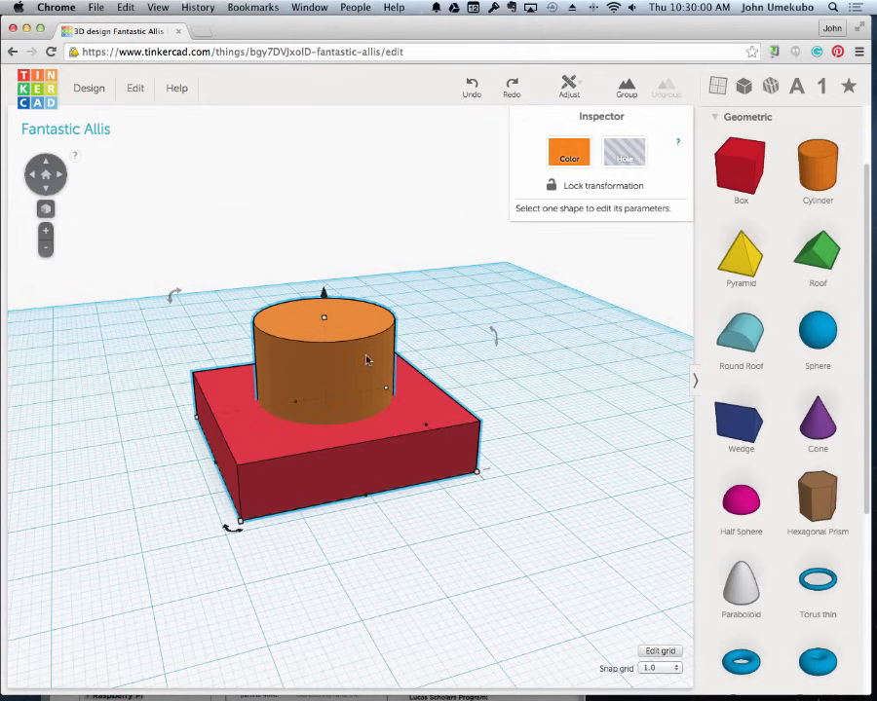
mouse_move(334, 400)
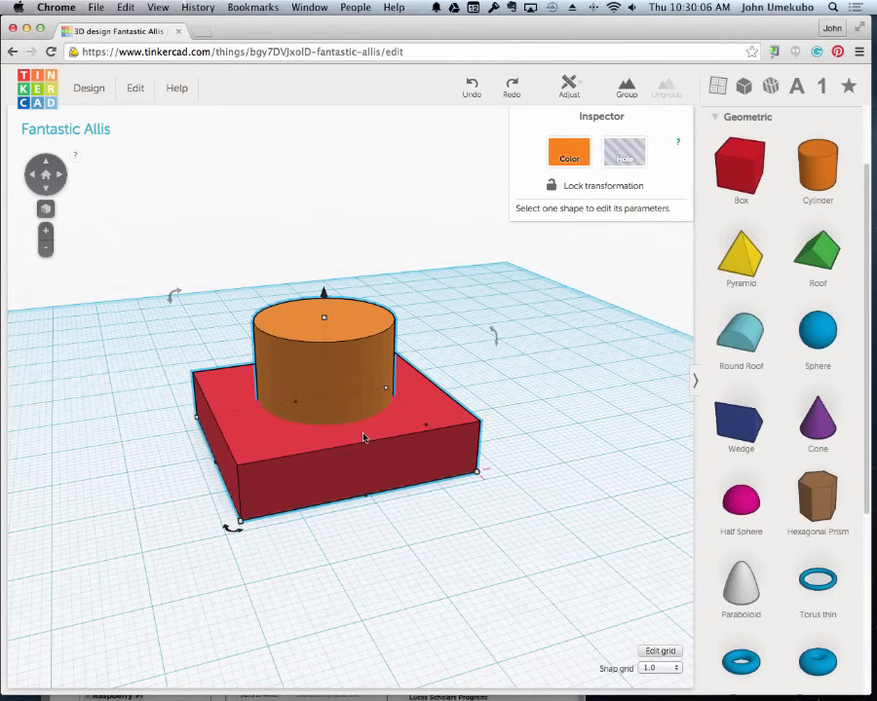
mouse_move(497, 392)
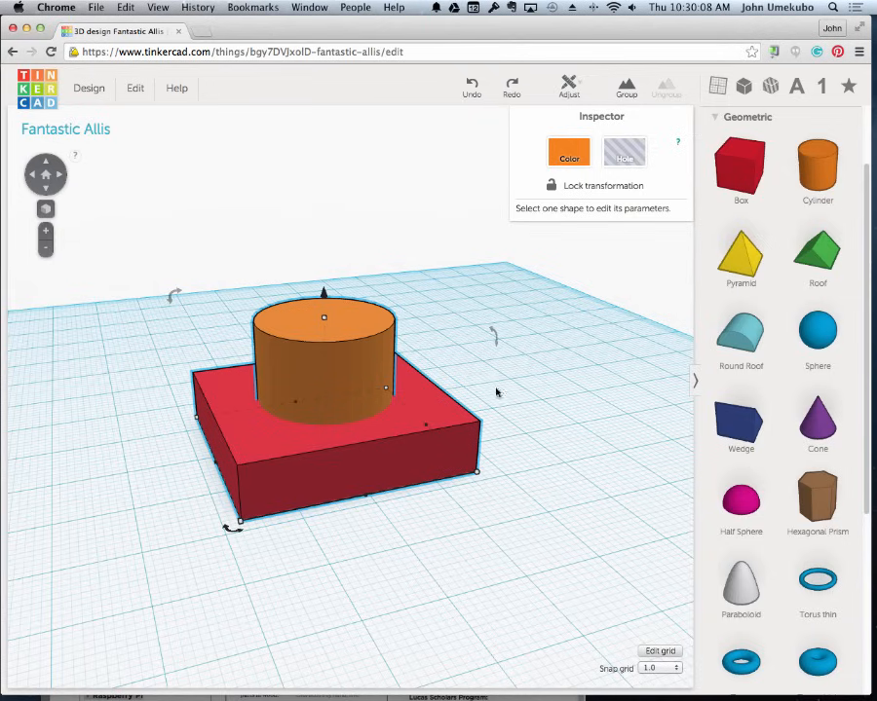
mouse_move(334, 428)
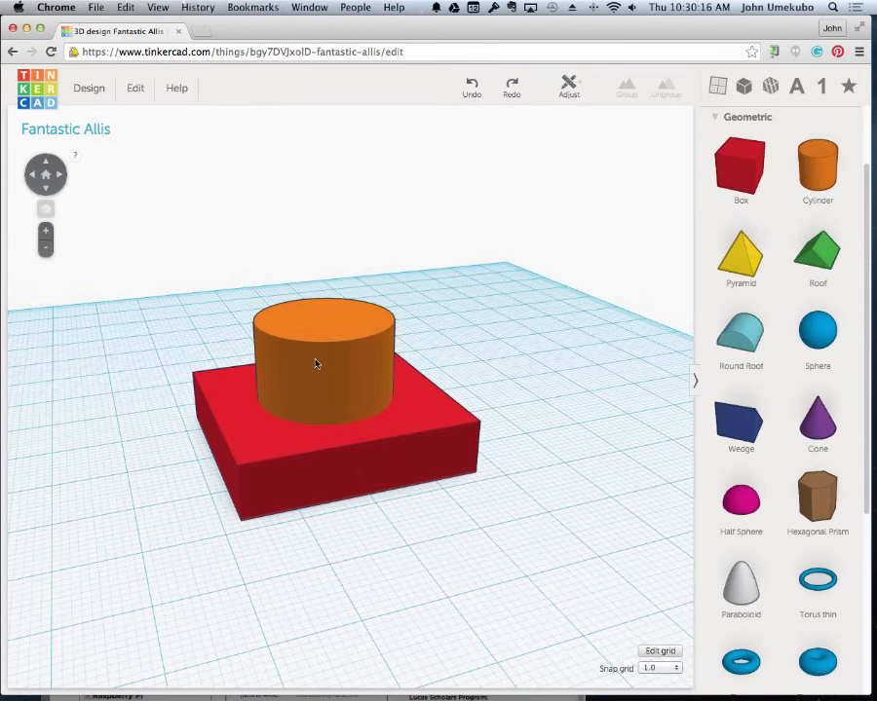
mouse_move(321, 352)
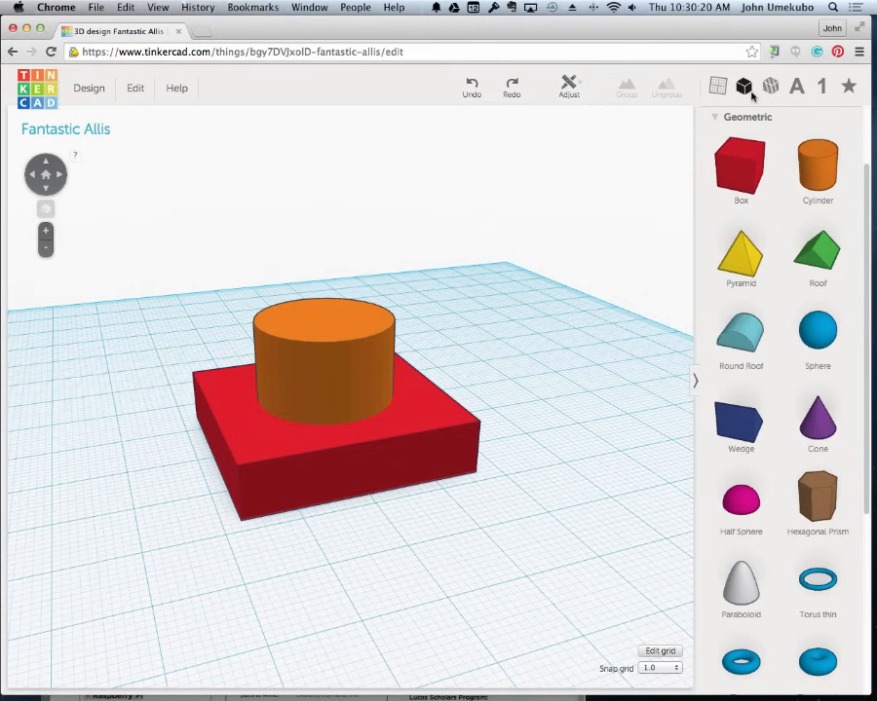
mouse_move(742, 87)
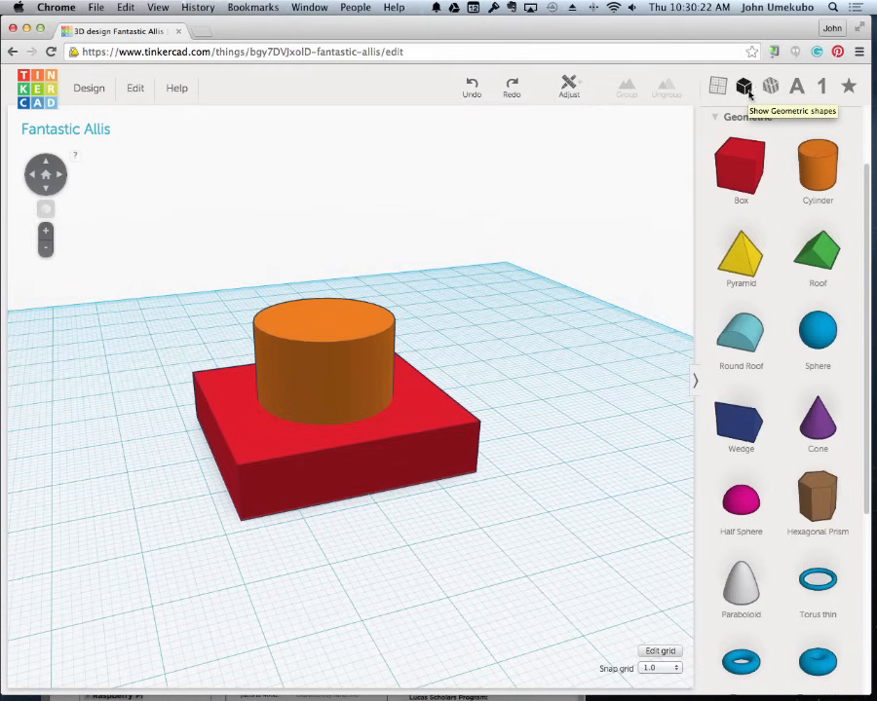
mouse_move(769, 87)
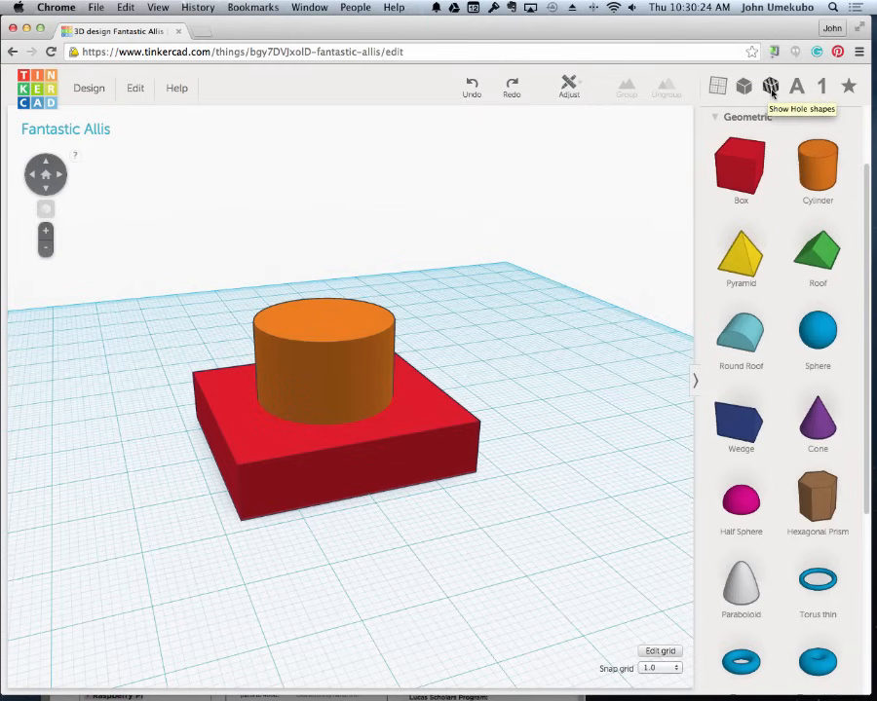
Scroll the shape library to the Holes section and select the orange cylinder
scroll("down", 3)
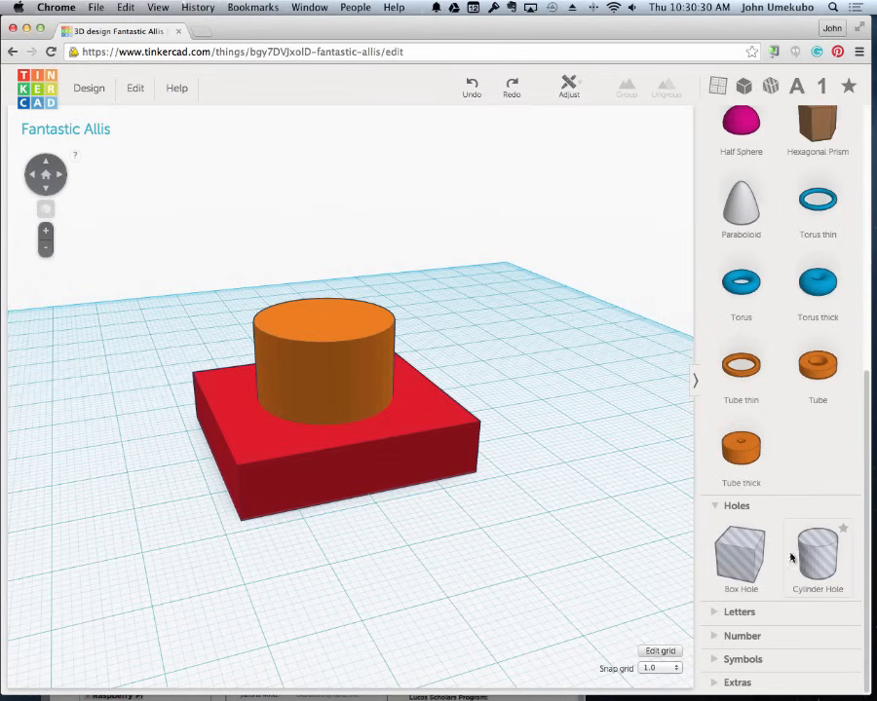
left_click(325, 366)
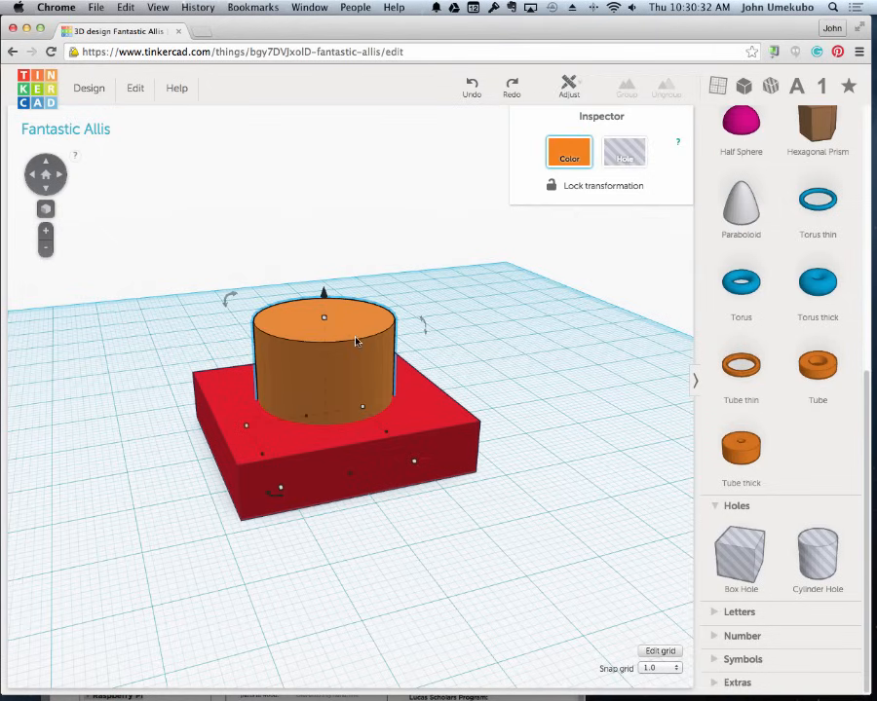
mouse_move(349, 357)
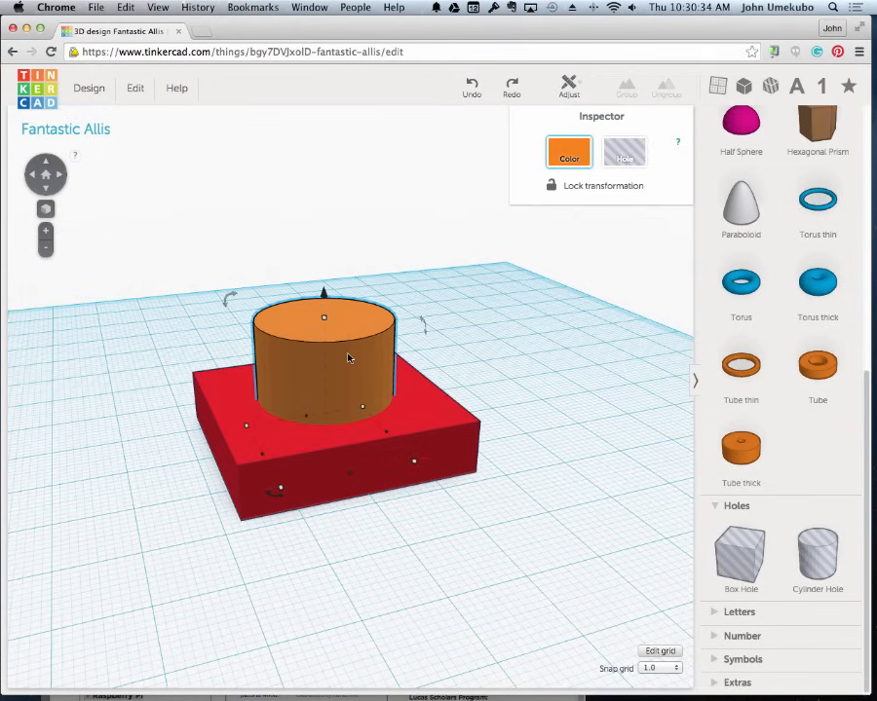
mouse_move(334, 343)
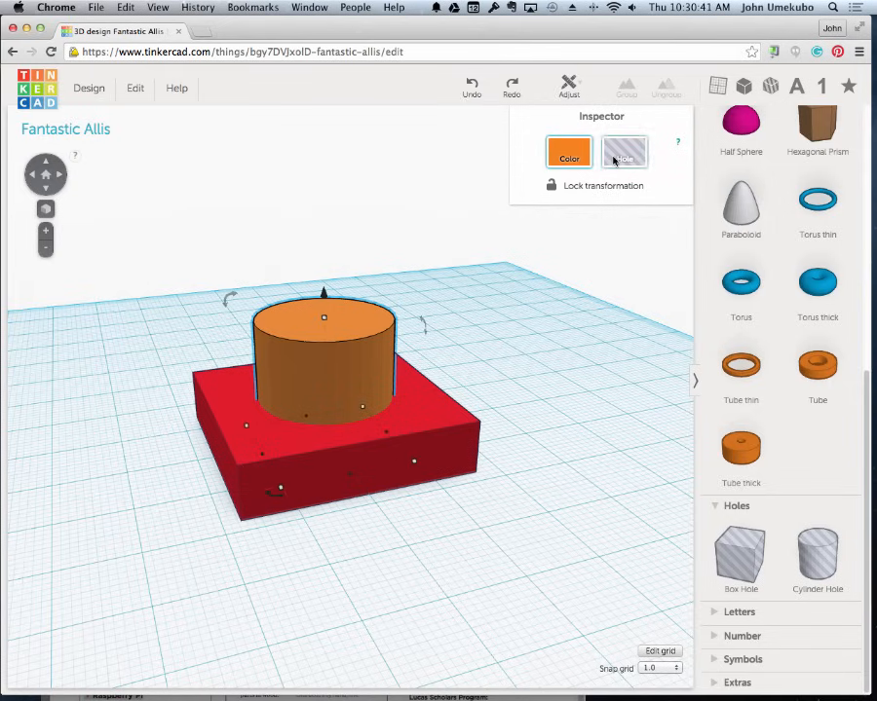
Set the selected orange cylinder to Hole in the Inspector
left_click(623, 153)
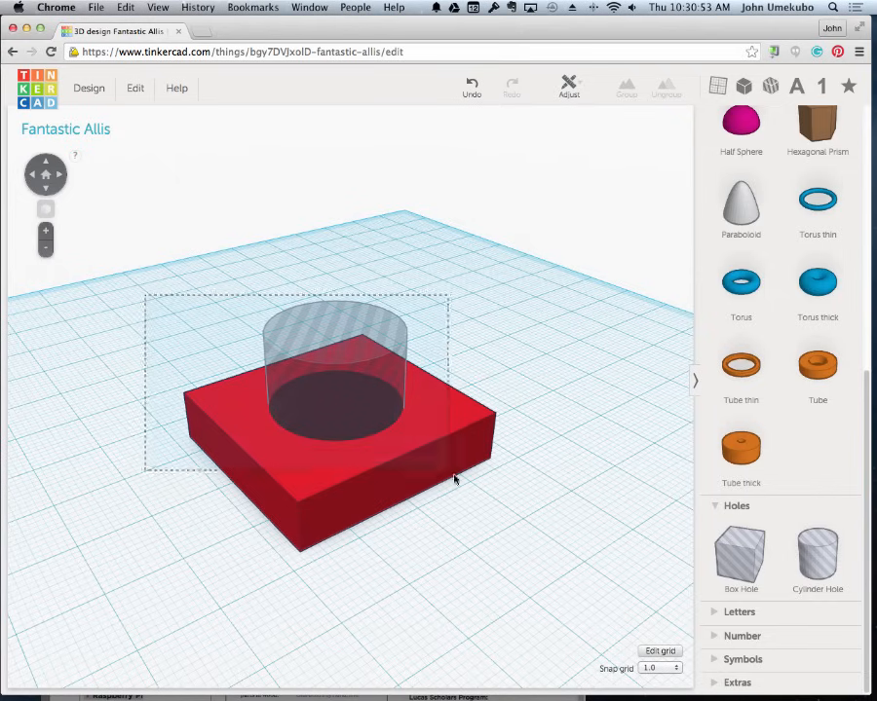
Group the red box with the cylinder hole to cut a round hole through it
left_click(627, 86)
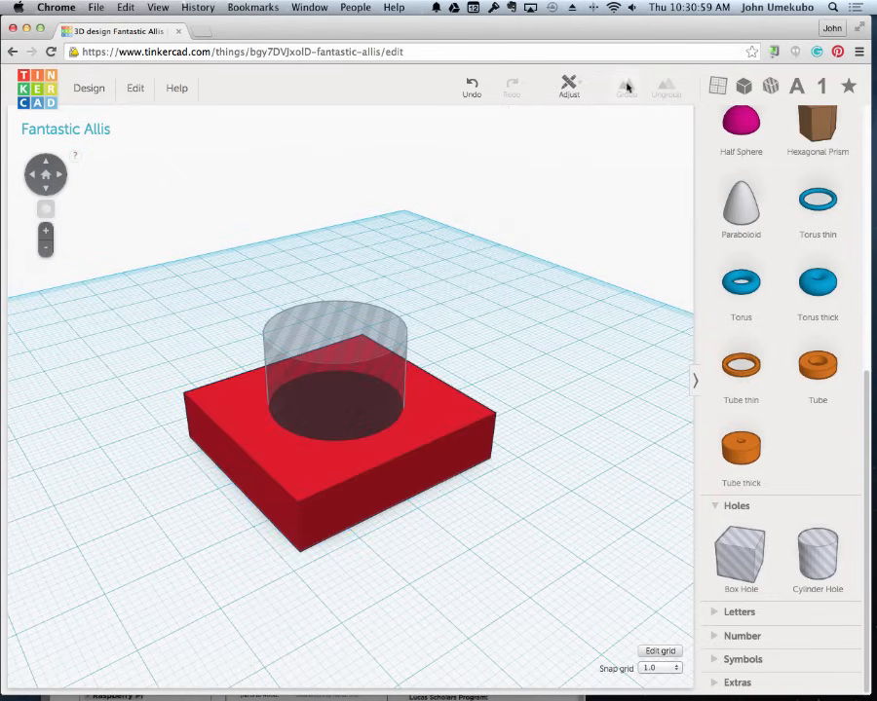
mouse_move(132, 297)
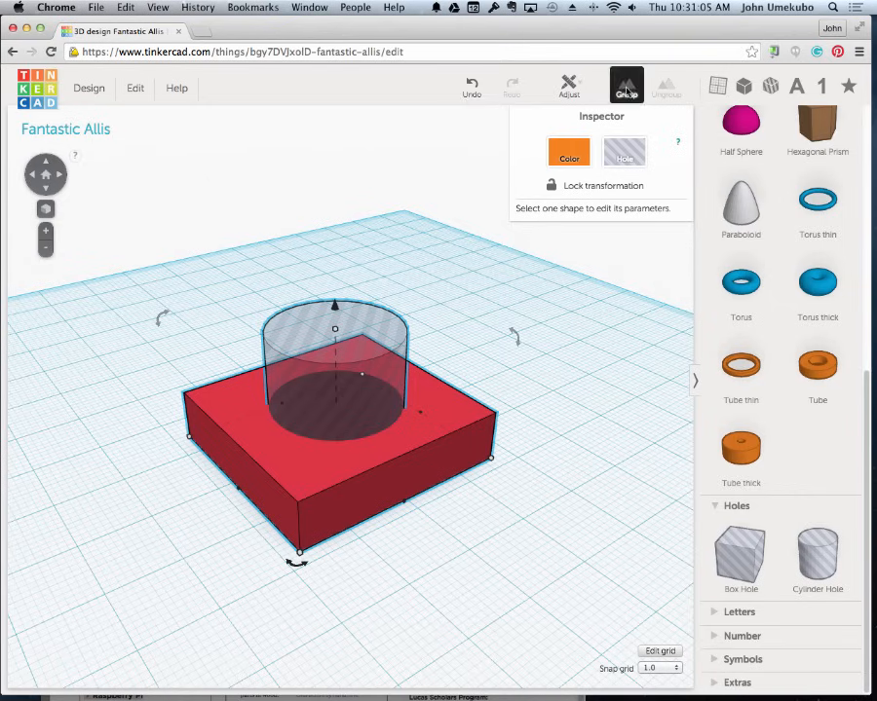
left_click(625, 85)
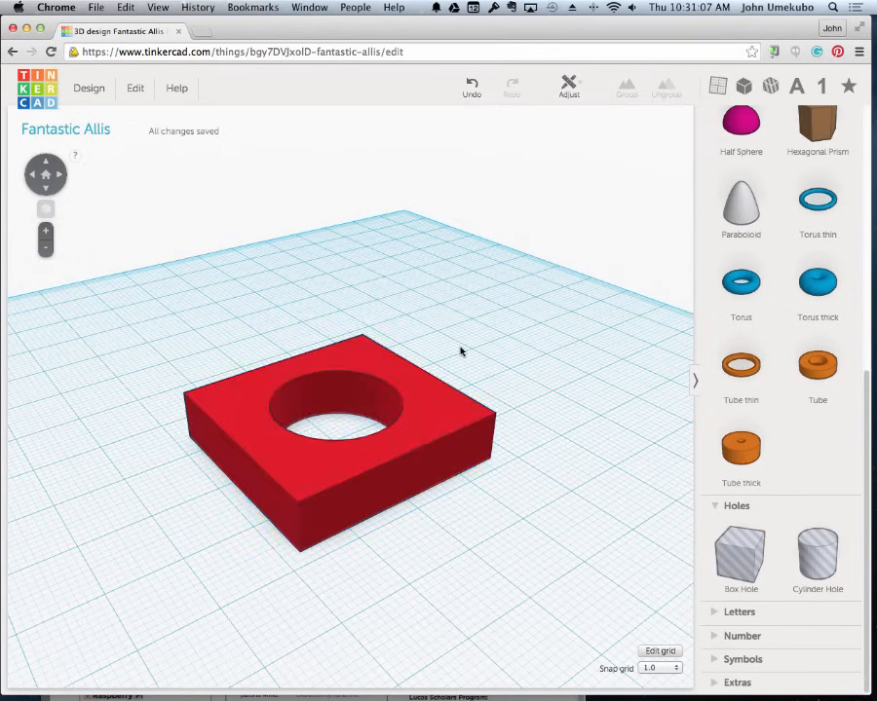